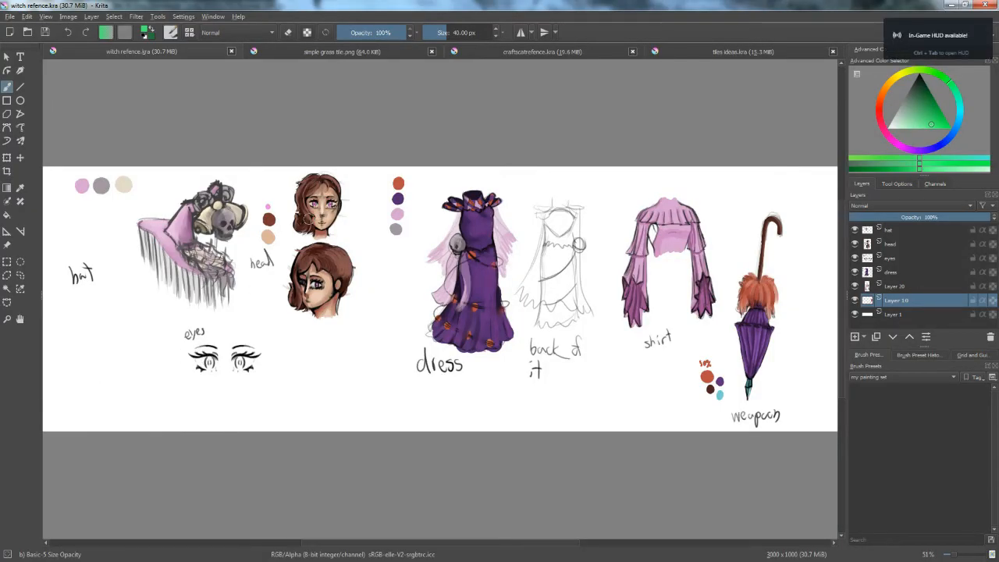
mouse_move(373, 238)
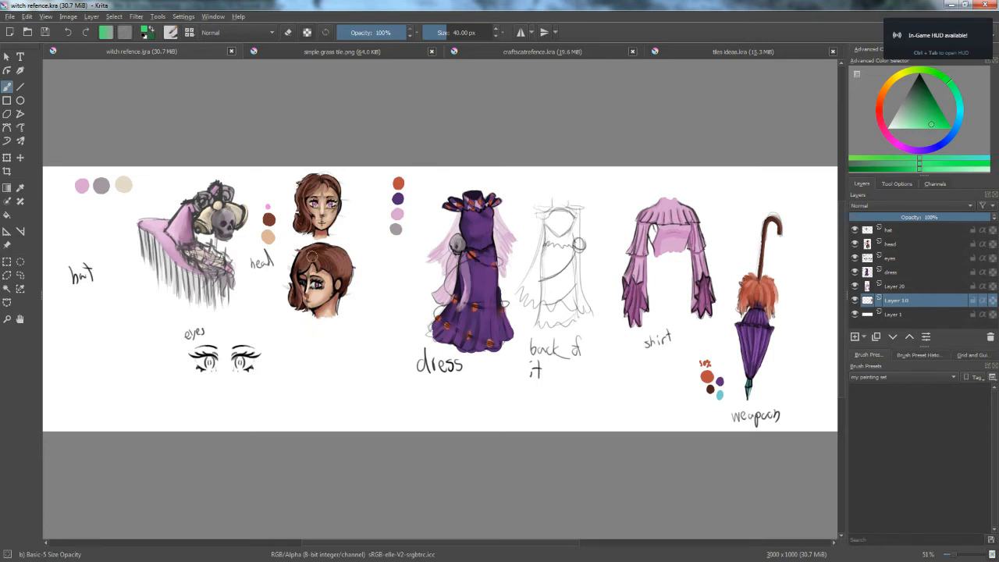
Step: Switch to the craftscatrefence.kra cat sheet, then the tiles ideas.kra grass and road sketches
left_click(541, 52)
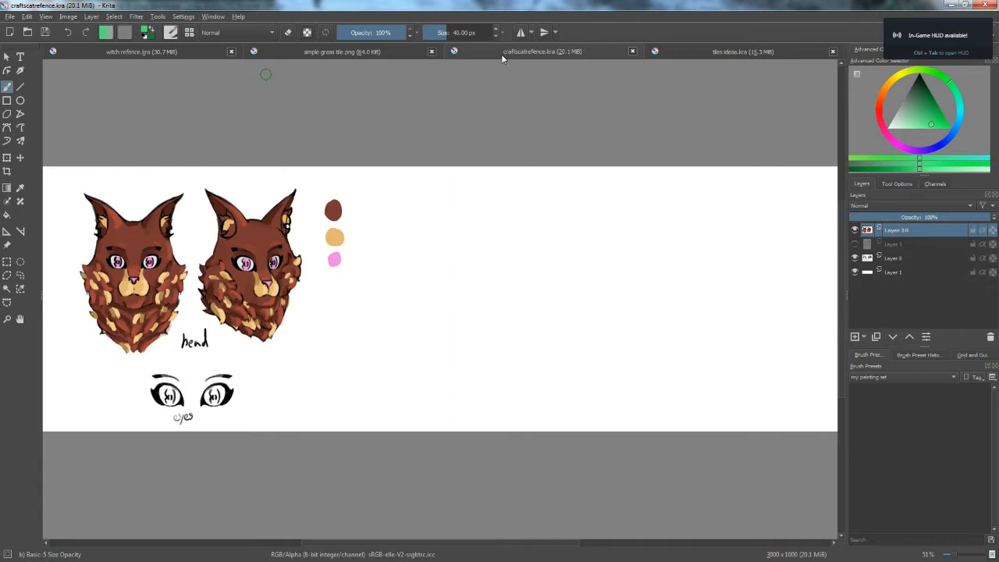
left_click(742, 52)
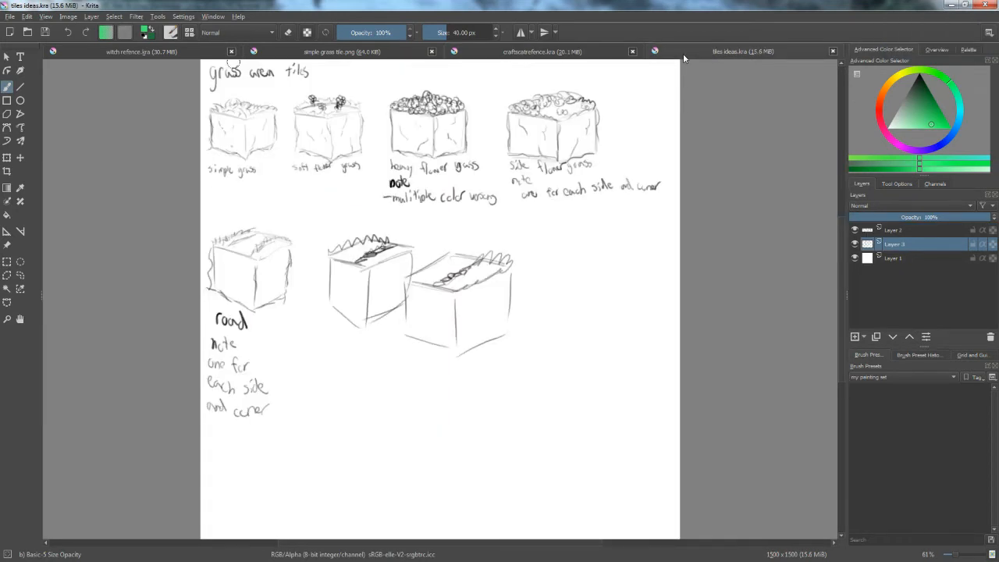
left_click(340, 52)
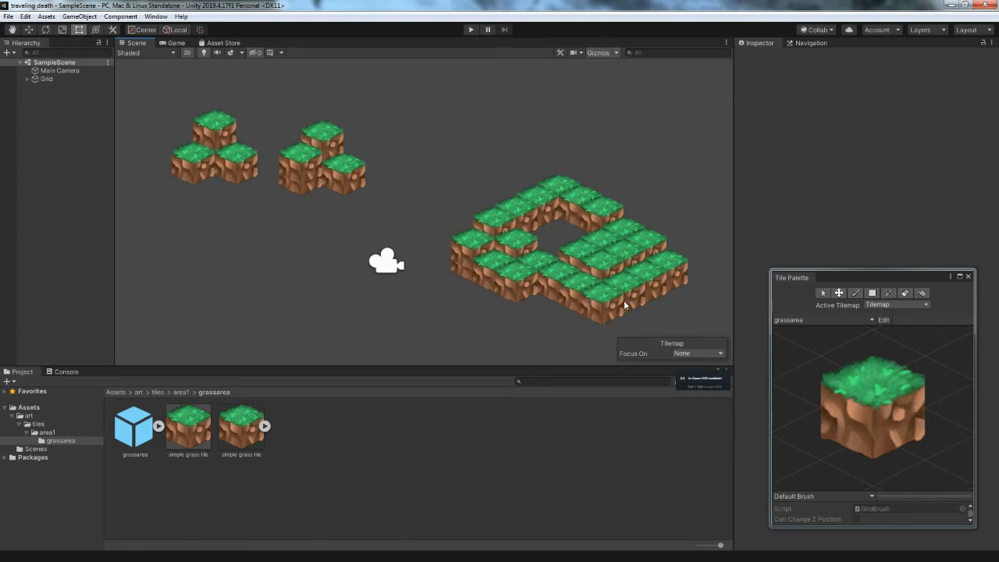
mouse_move(598, 258)
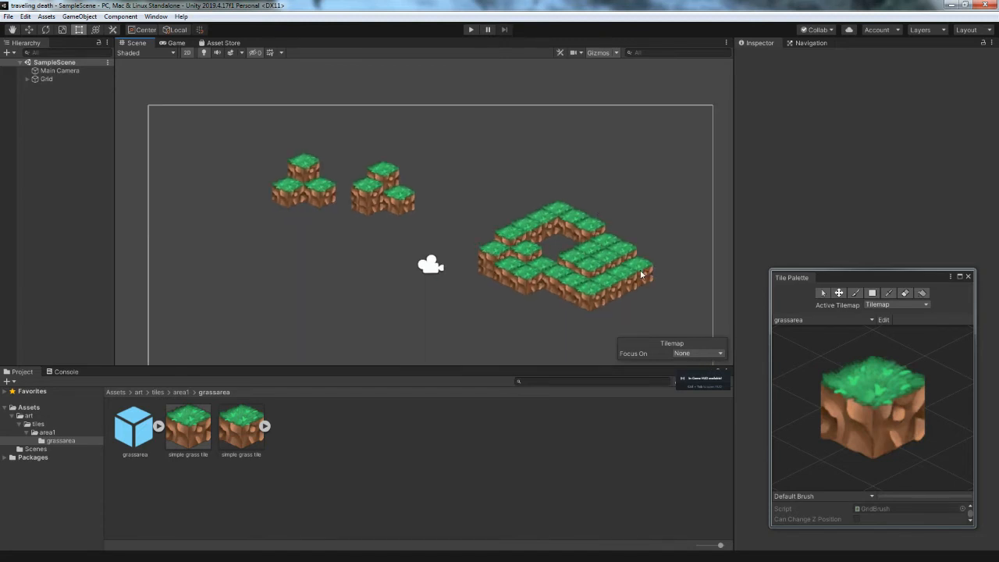
mouse_move(607, 280)
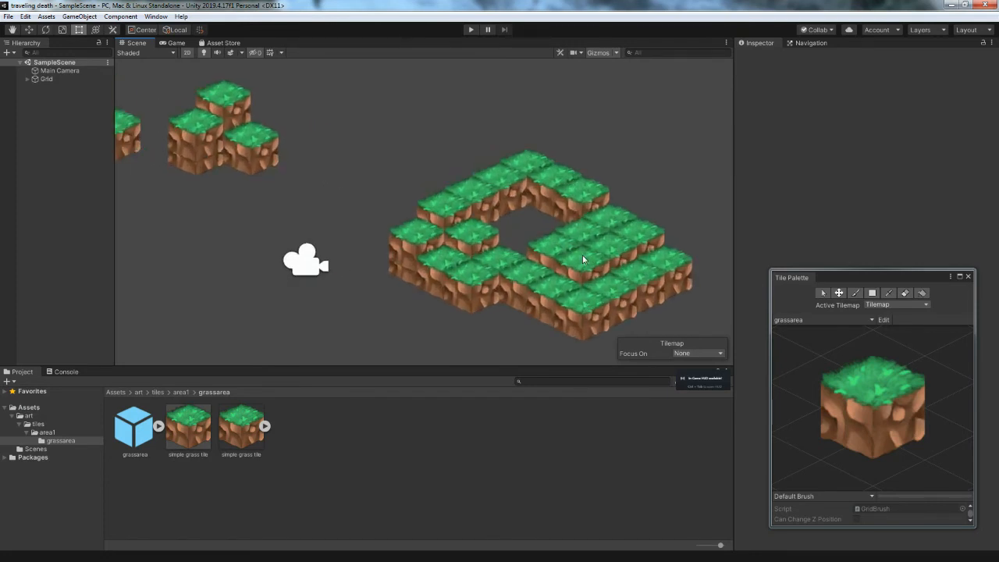
mouse_move(572, 302)
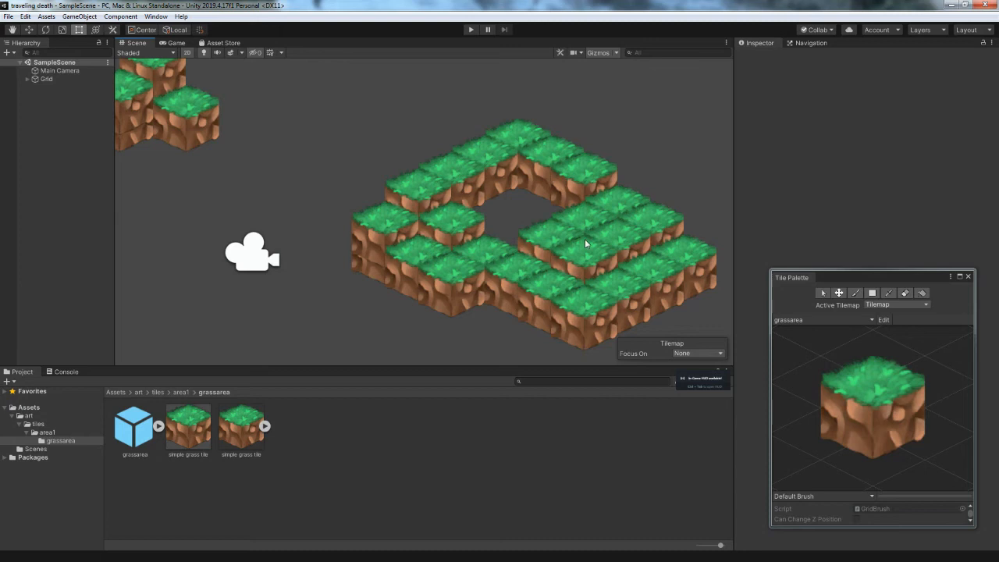
mouse_move(582, 238)
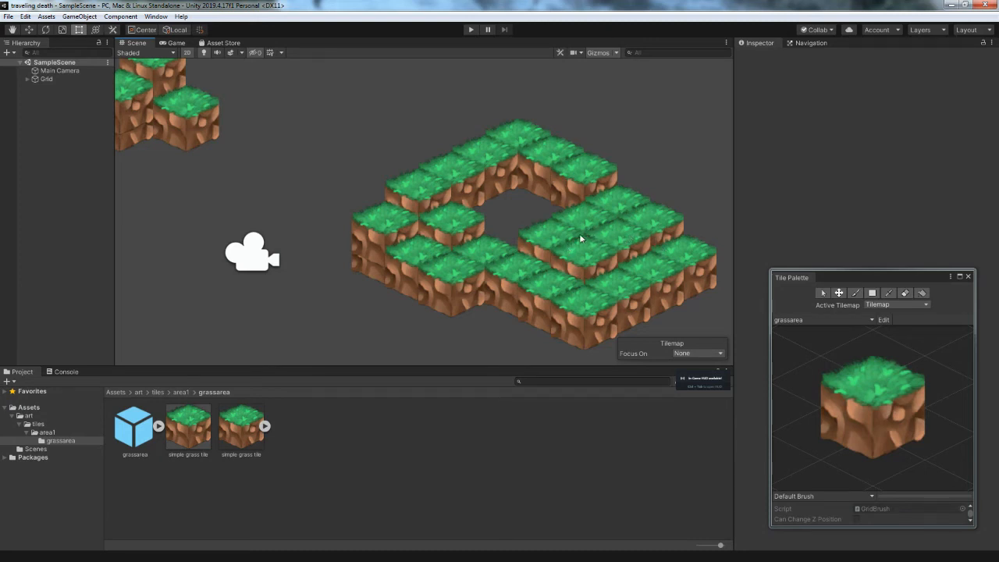
mouse_move(565, 251)
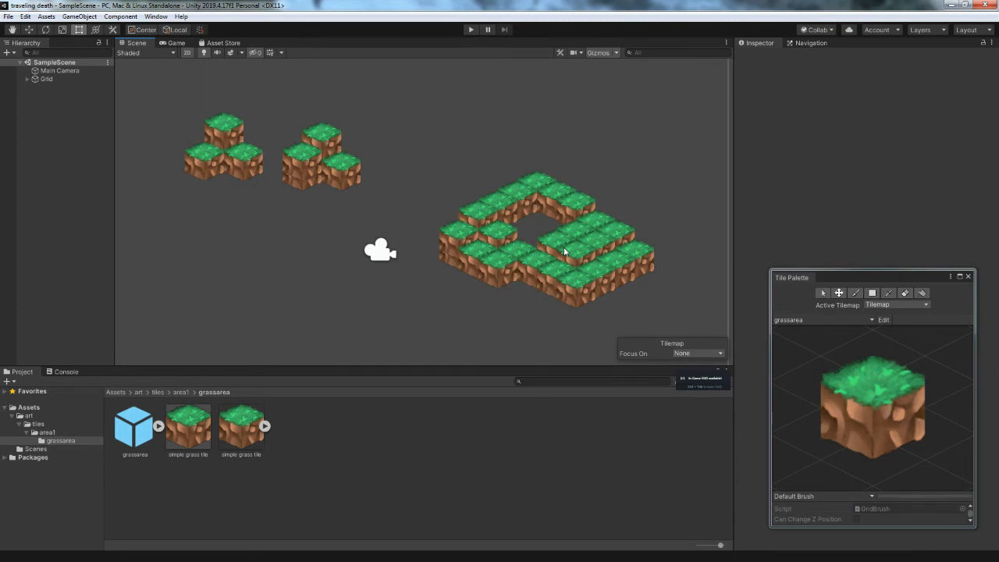
mouse_move(536, 245)
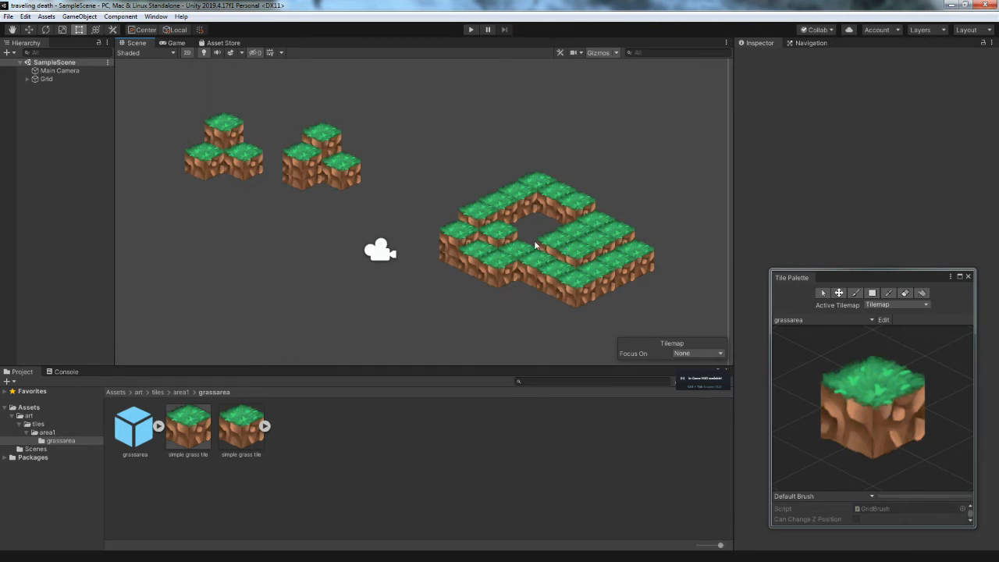